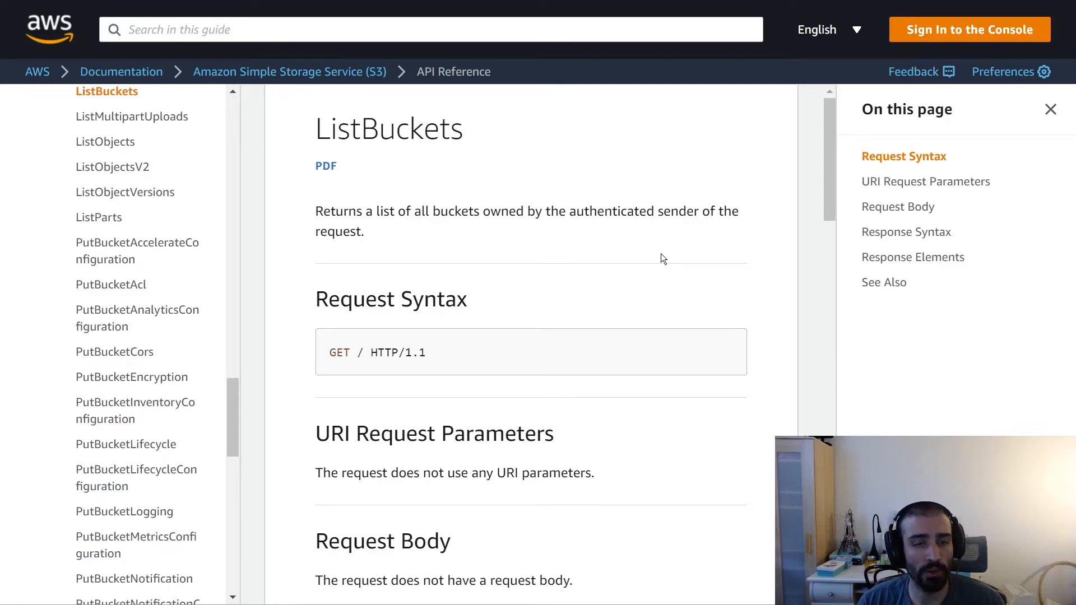
- Scroll the ListBuckets page past Response Syntax to the Response Elements descriptions
double_click(389, 128)
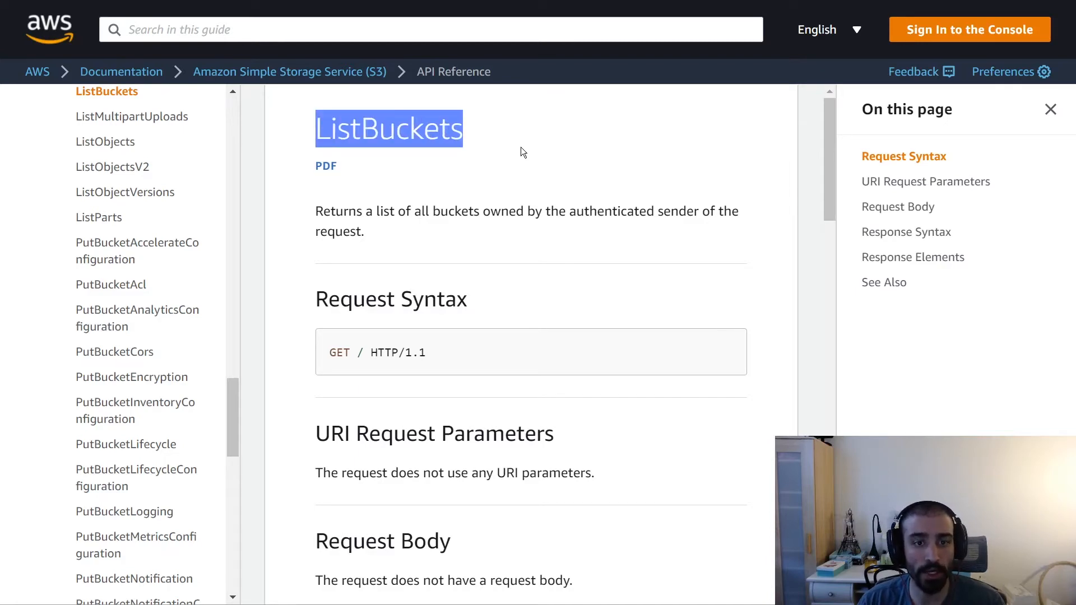
left_click(347, 221)
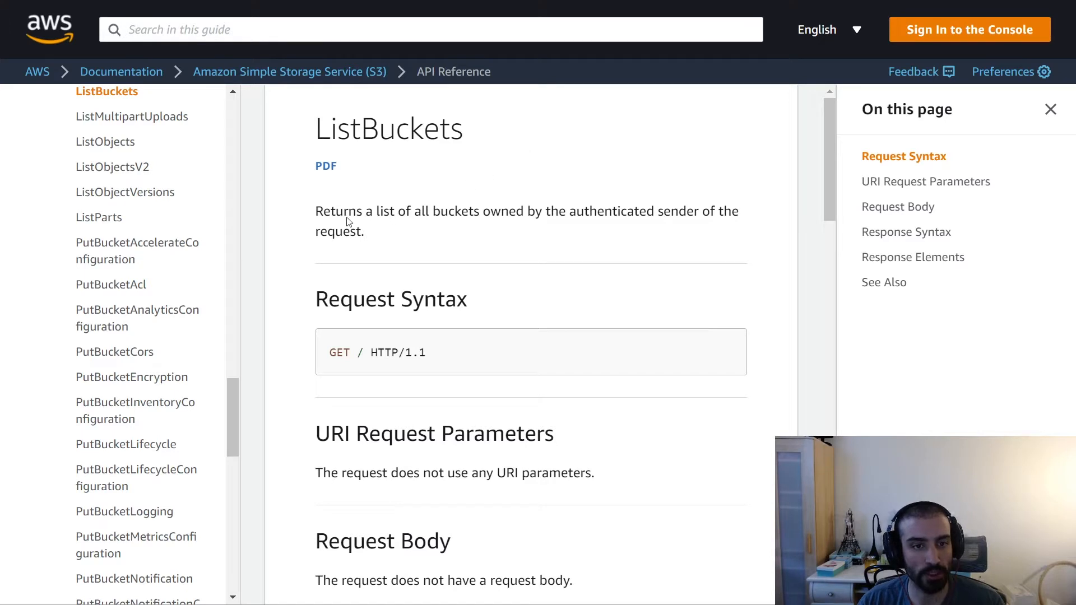
mouse_move(530, 230)
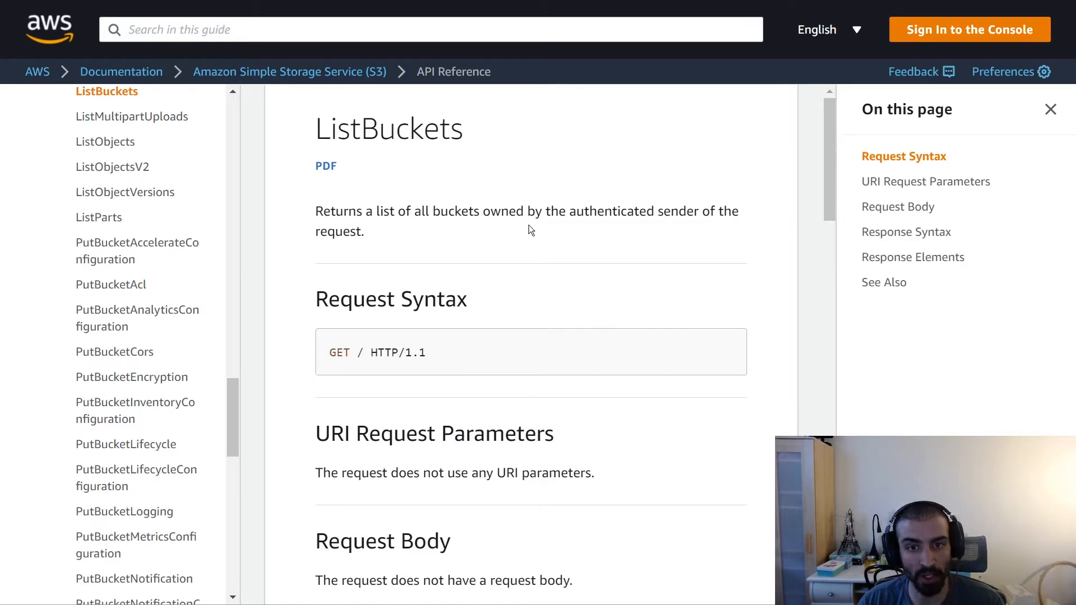
mouse_move(634, 239)
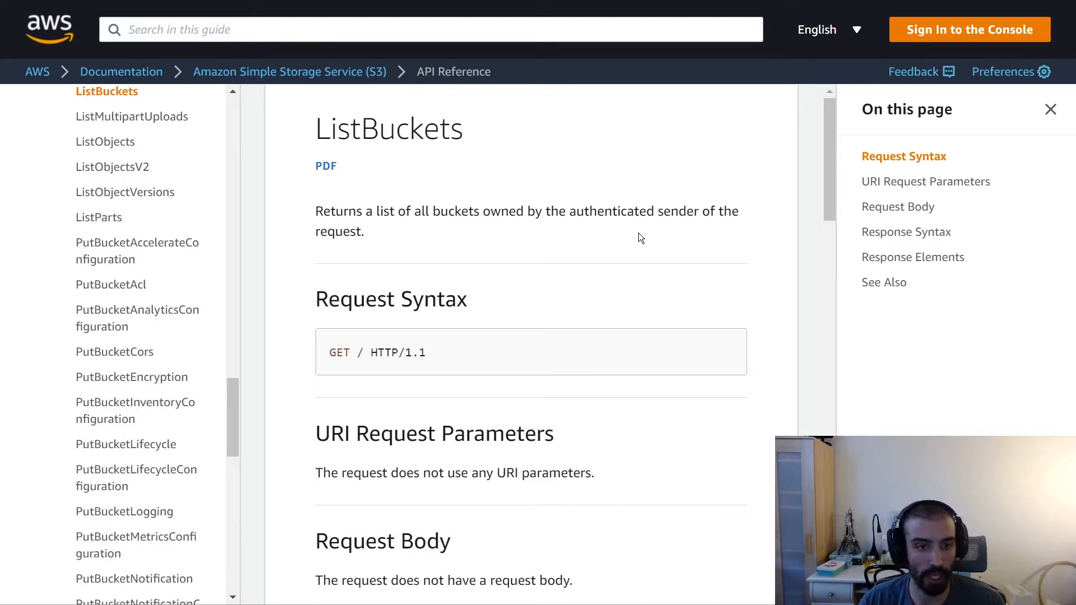
mouse_move(649, 230)
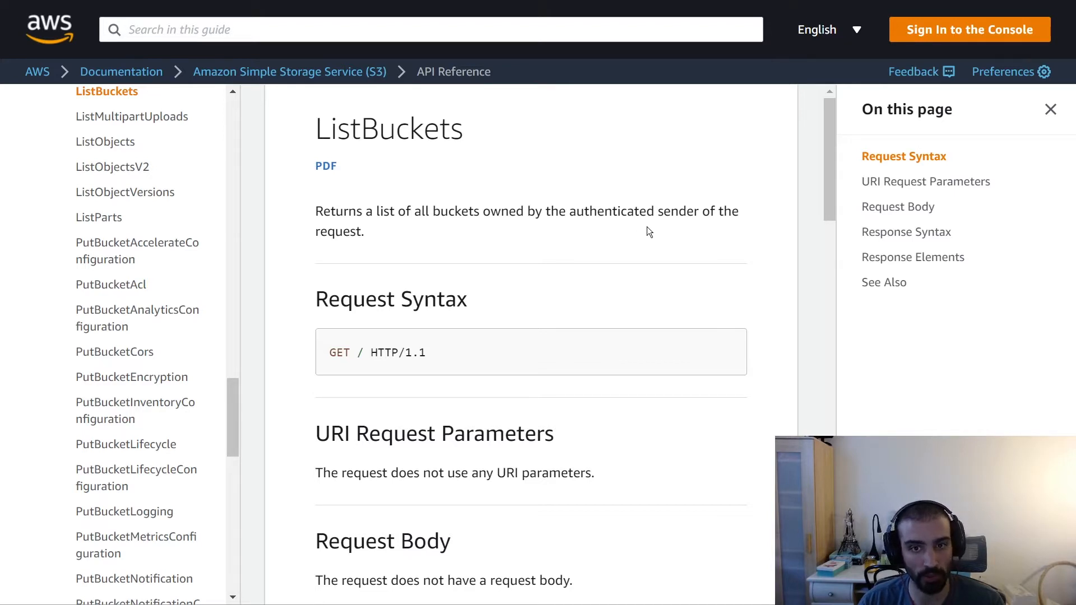
scroll("down", 3)
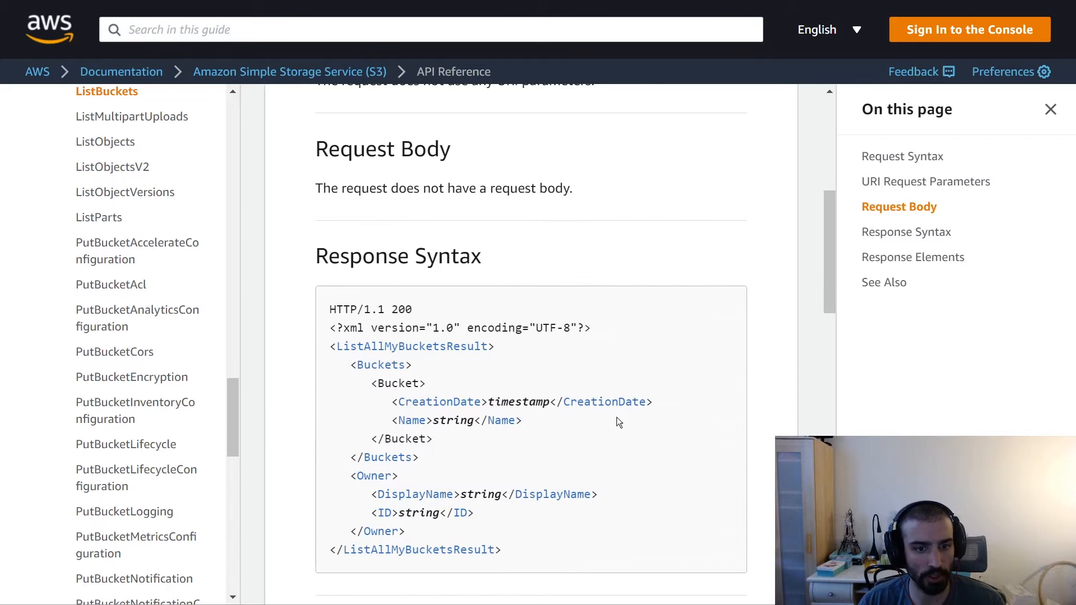
scroll("down", 3)
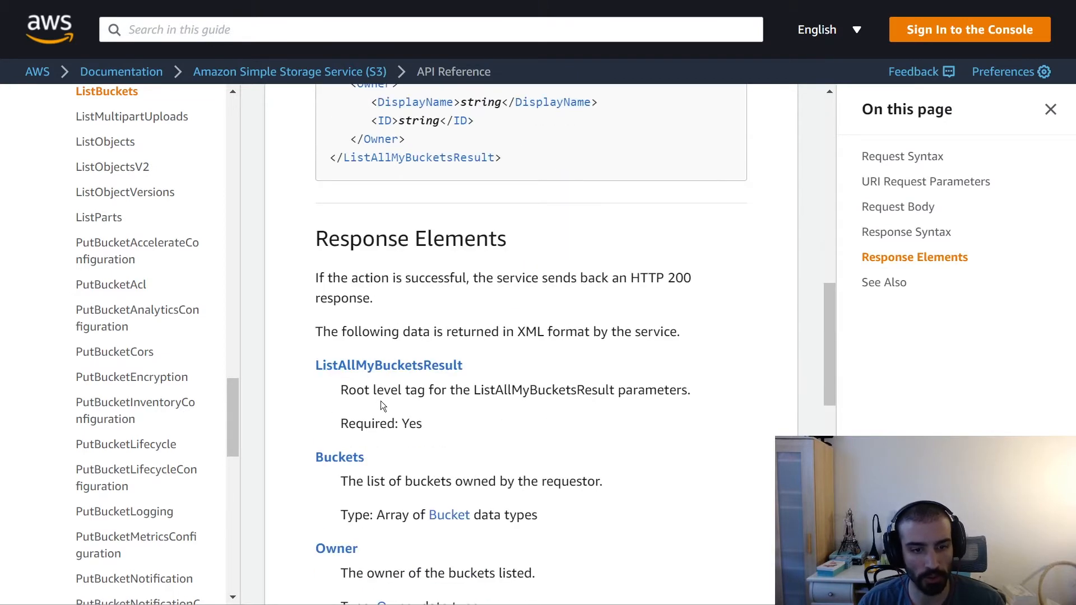
mouse_move(315, 452)
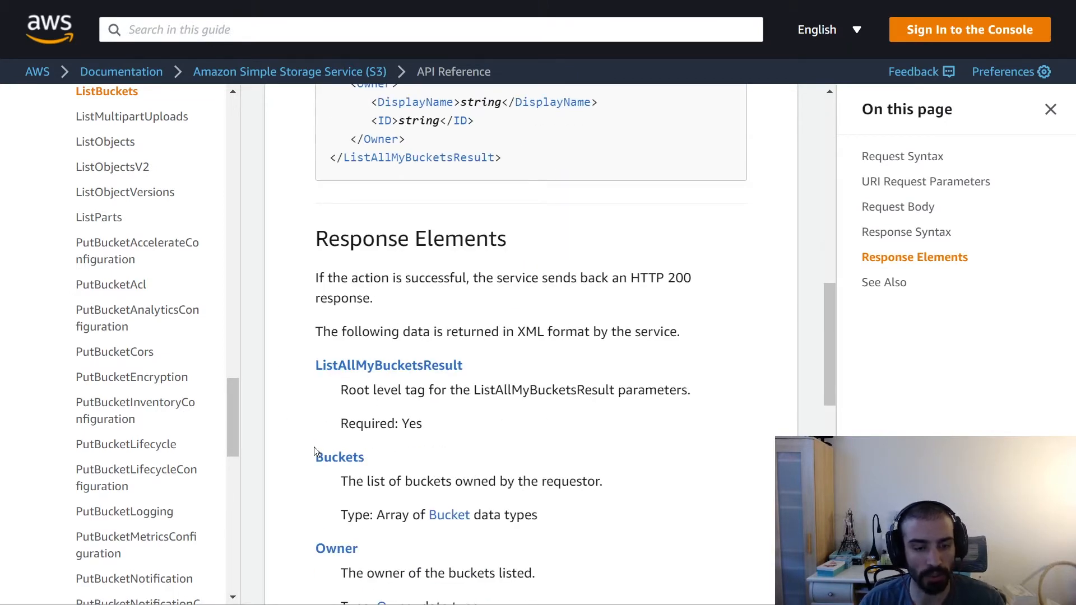
scroll("up", 3)
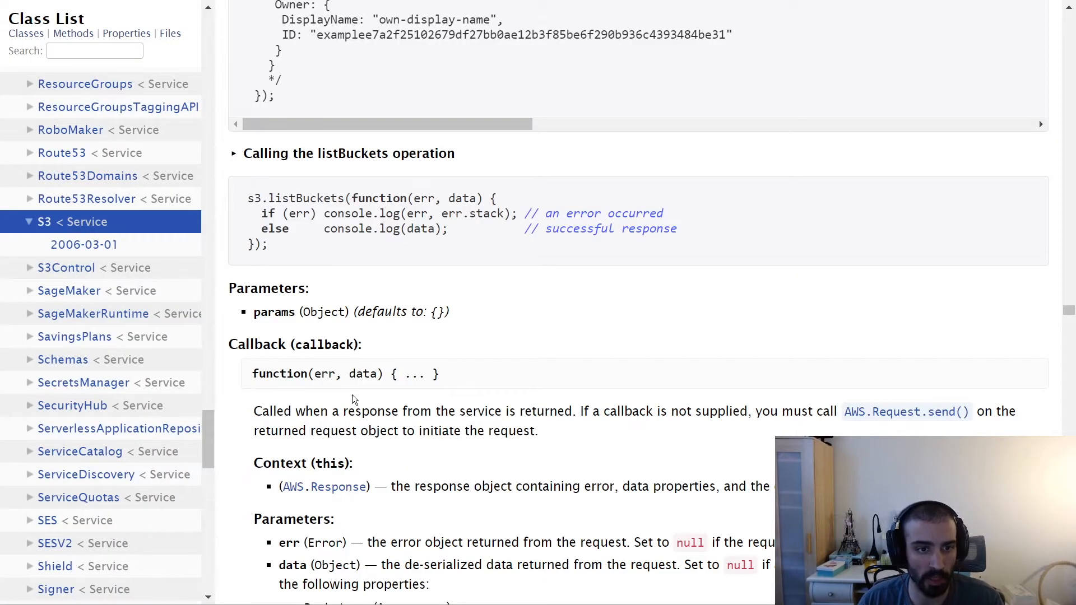
- Scroll to the 'Calling the listBuckets operation' example and select words in the callback code
scroll("down", 3)
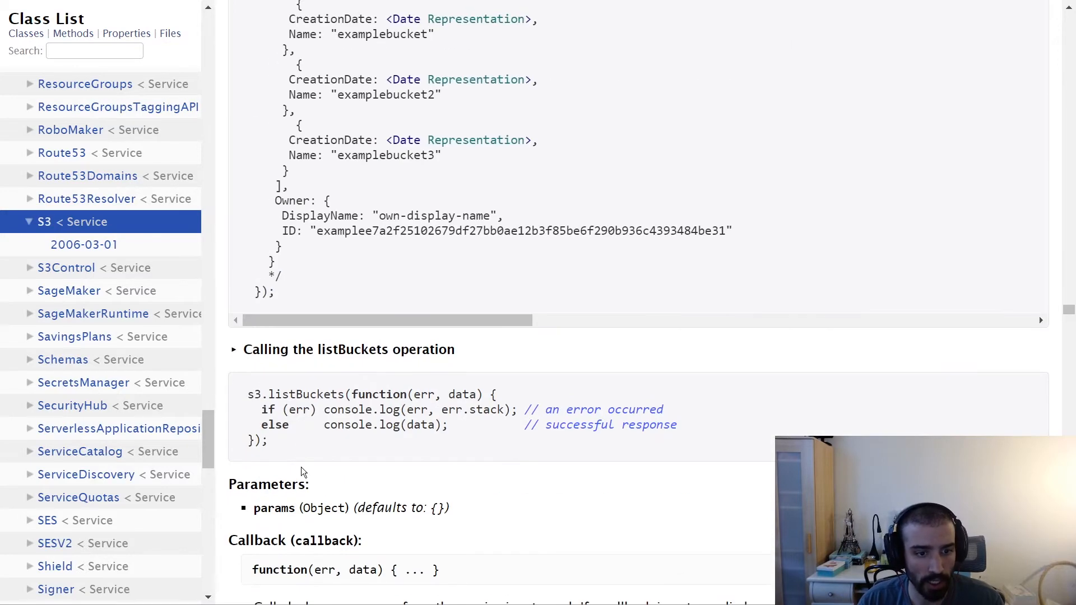
scroll("down", 3)
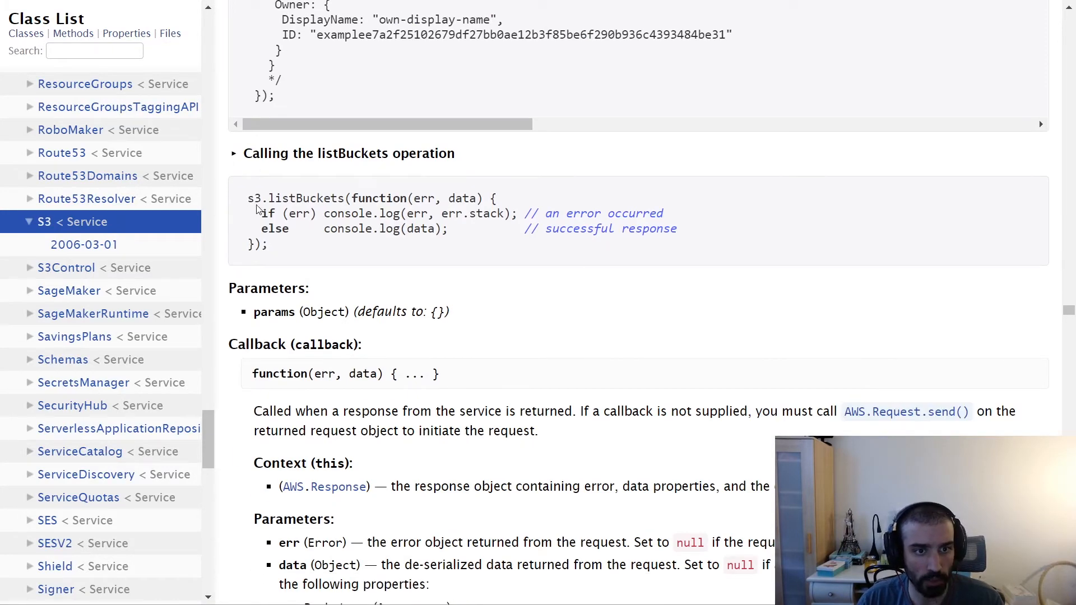
double_click(252, 199)
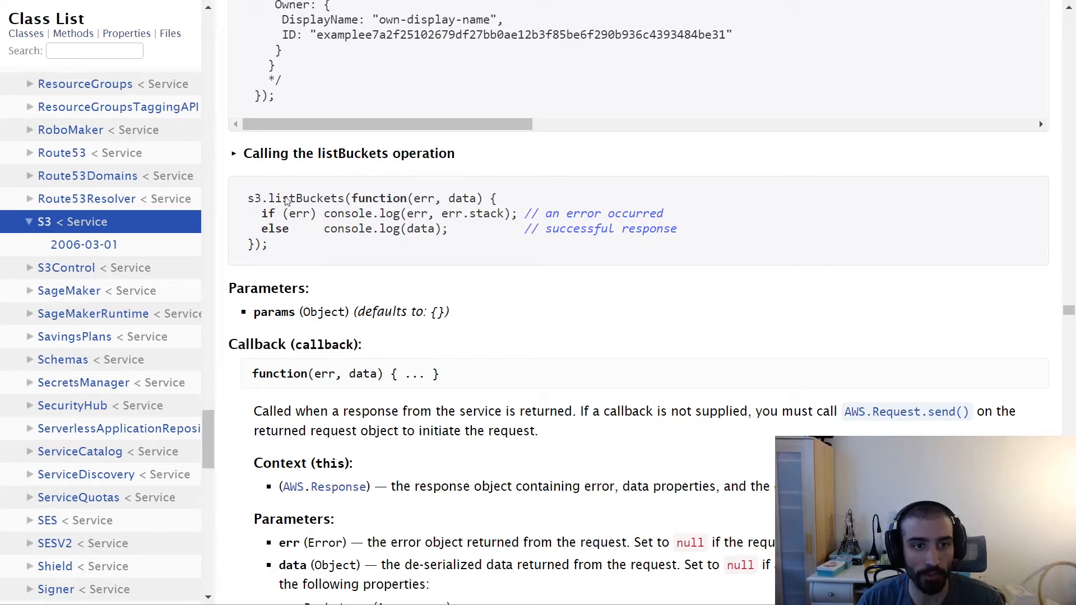
double_click(306, 199)
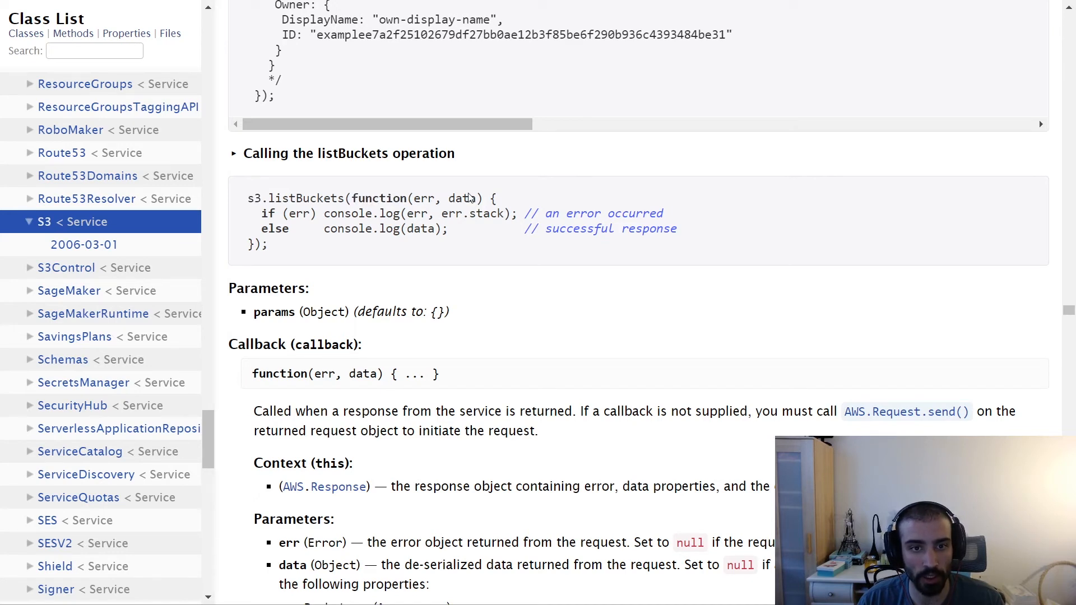
- Highlight the if (err) error-handling line of the callback, then clear the selection
left_click_drag(262, 213, 542, 213)
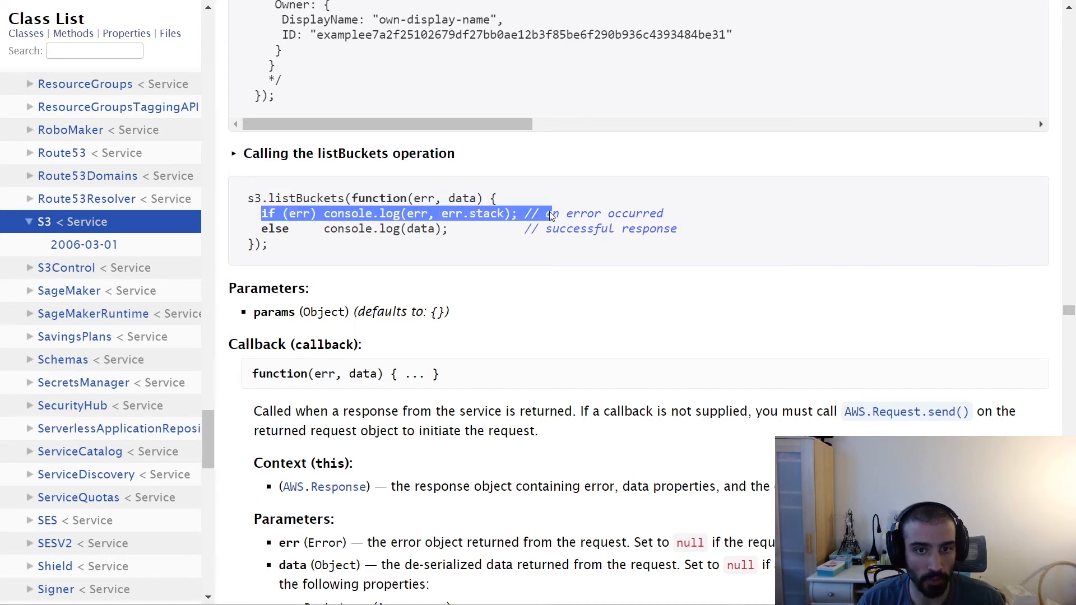
left_click(350, 229)
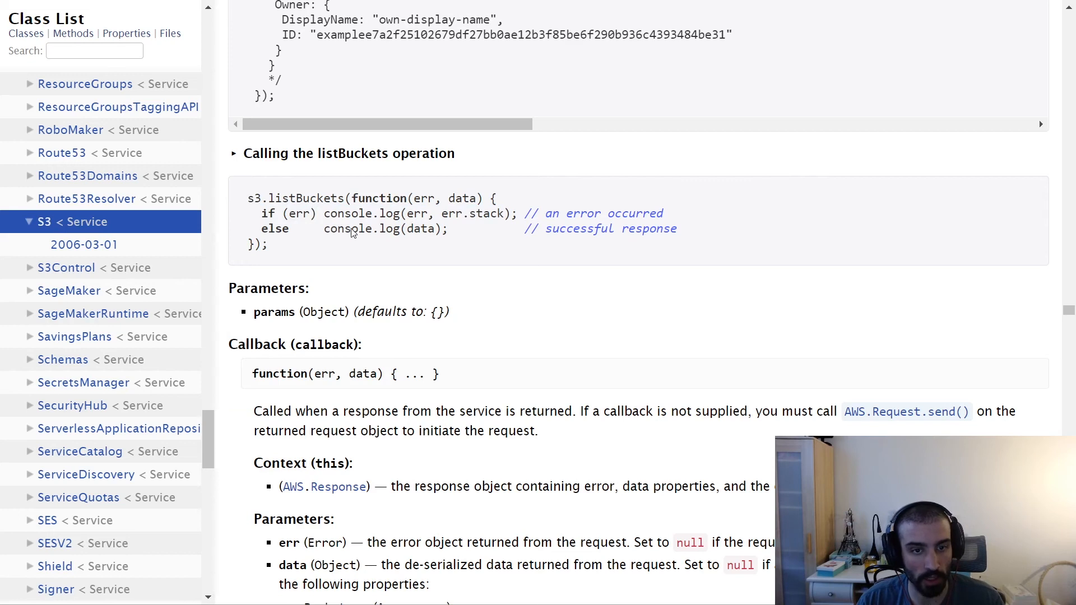
mouse_move(433, 238)
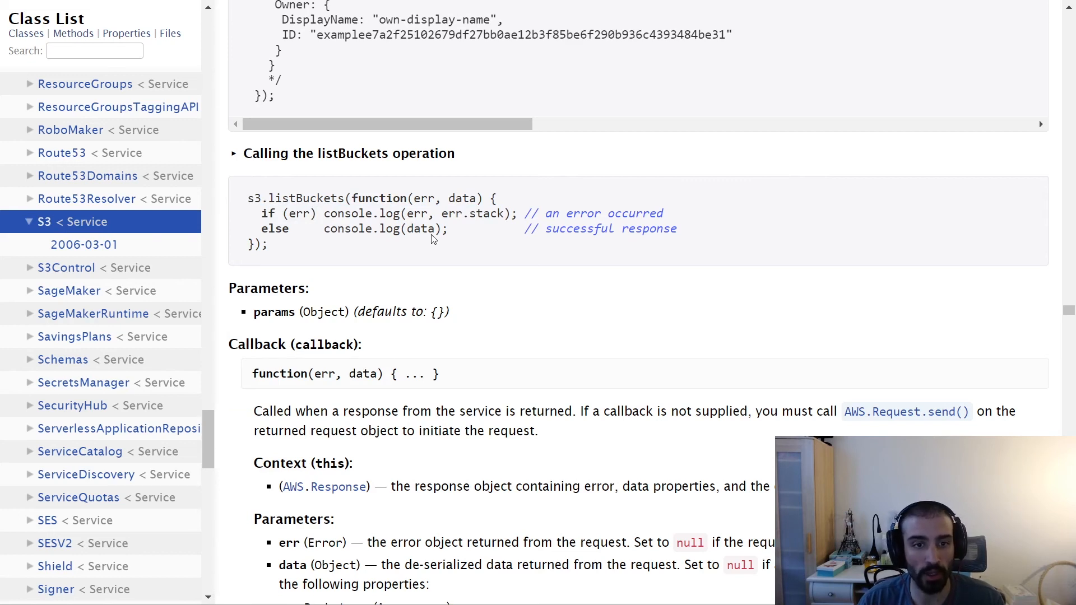